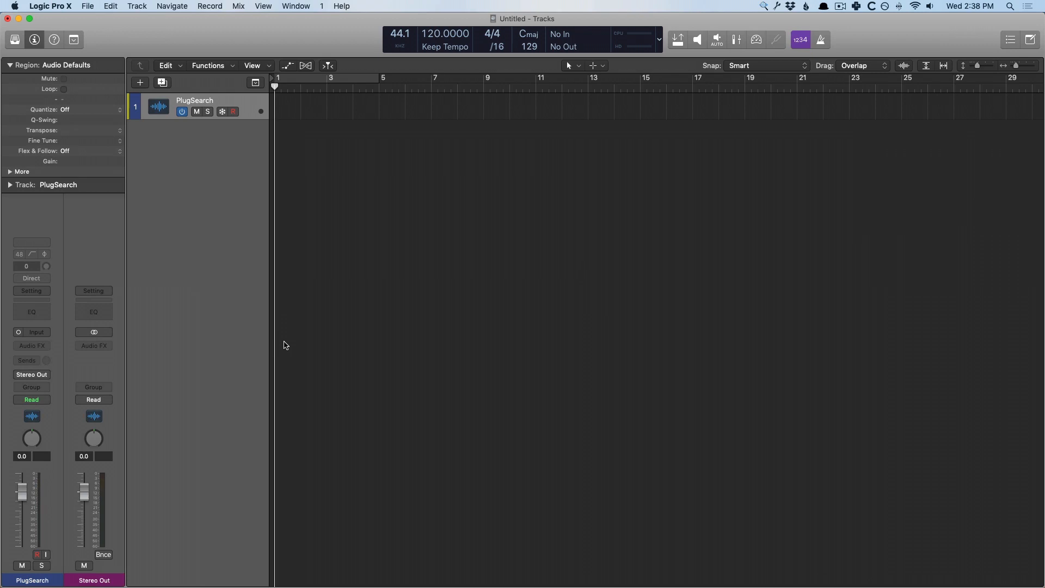
mouse_move(286, 343)
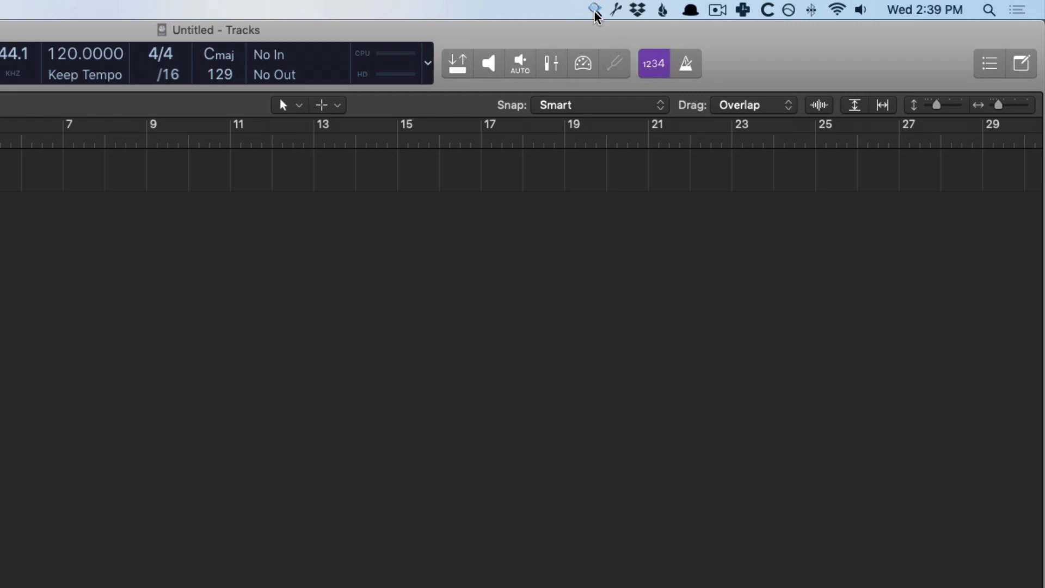
Search 'pro-q' in the PlugSearch list and insert FF Pro-Q 3 on the track
left_click(593, 10)
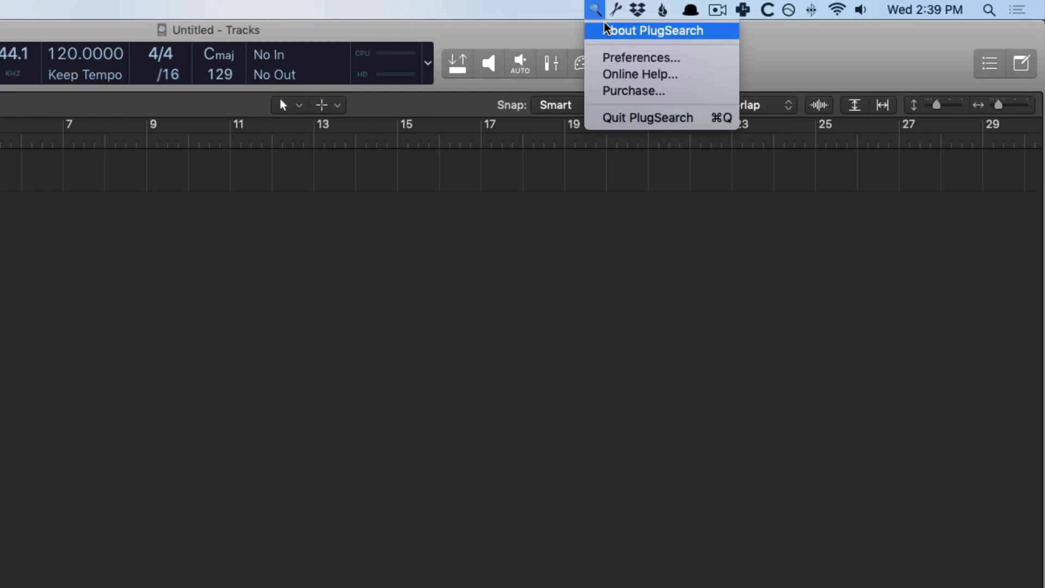
mouse_move(639, 74)
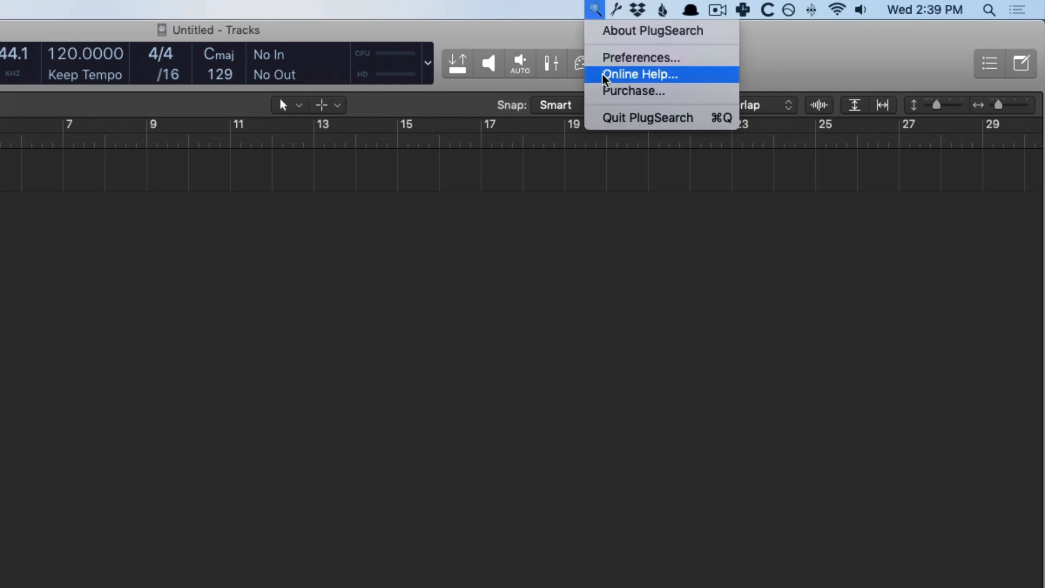
mouse_move(606, 91)
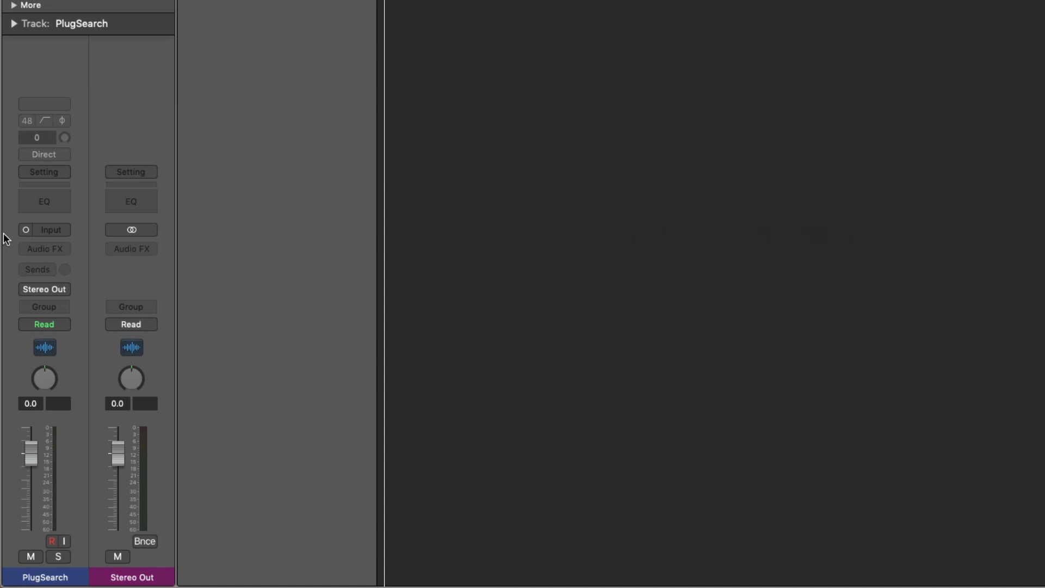
mouse_move(43, 248)
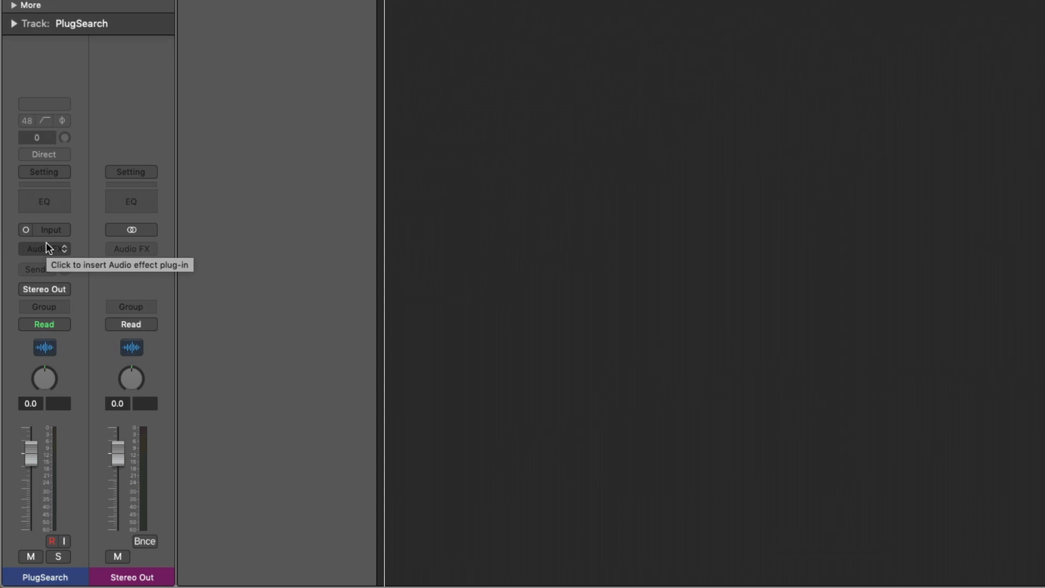
left_click(40, 248)
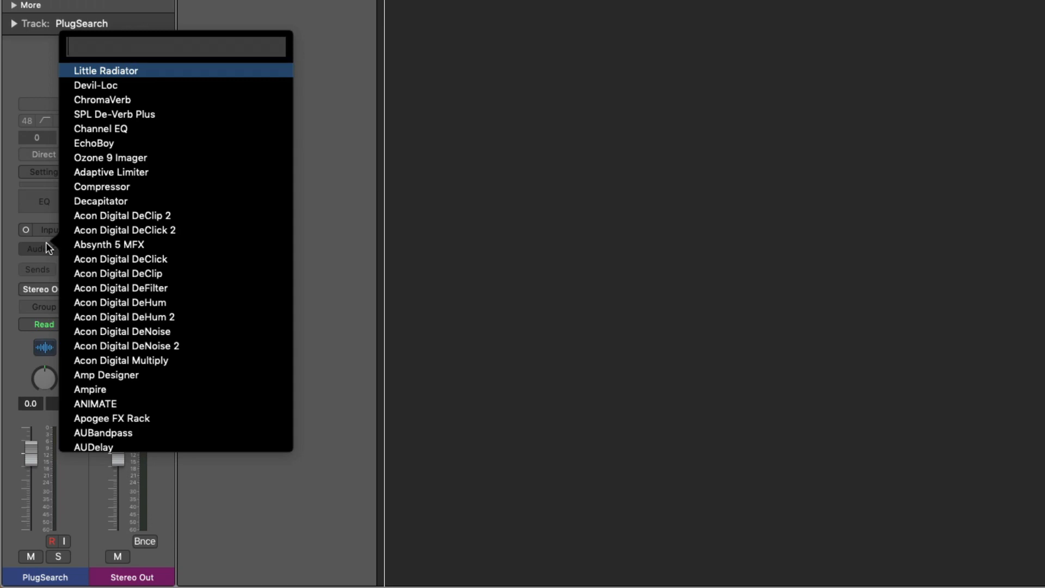
type("pro-q")
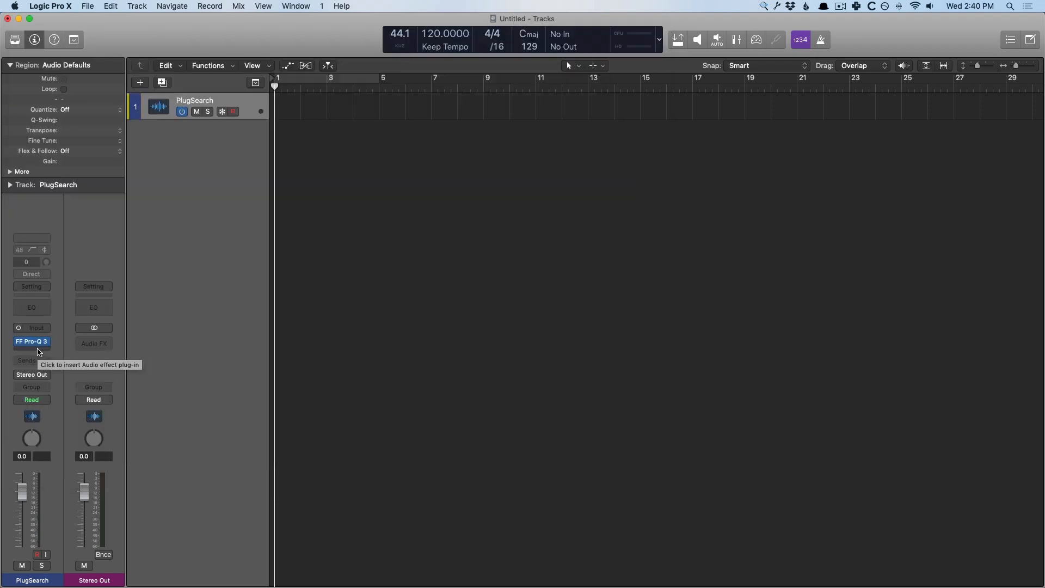
Insert Chorus in its Mono->Stereo form from the full list, then clear the inserts
left_click(32, 341)
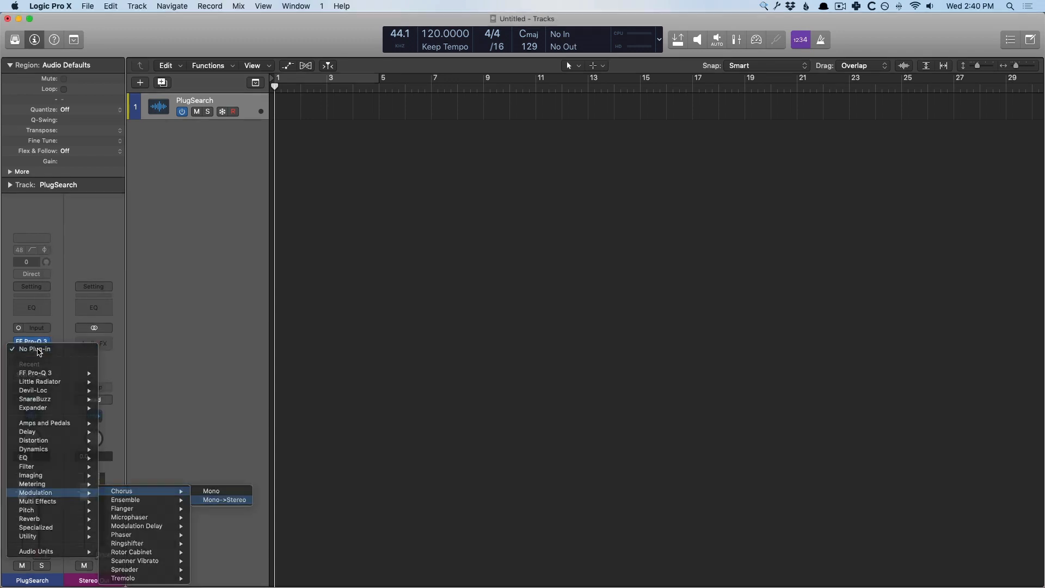
left_click(224, 499)
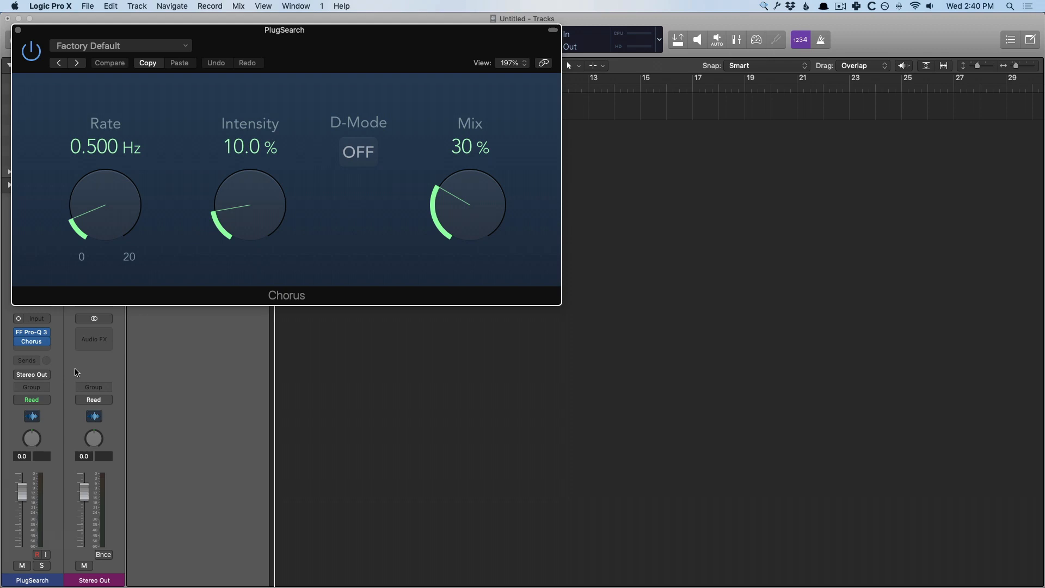
left_click(31, 337)
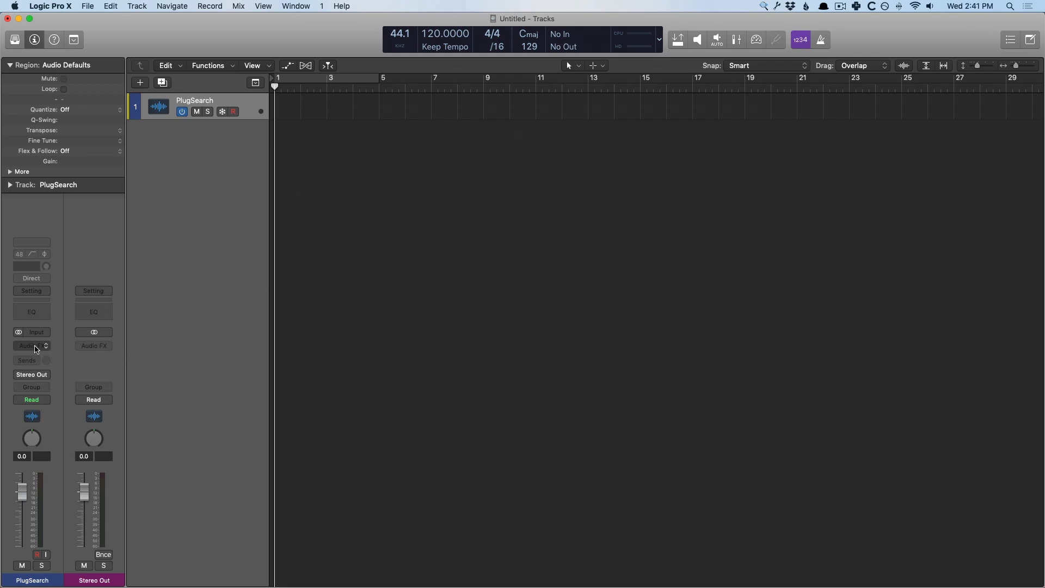
Insert a Compressor from the PlugSearch list on the now-stereo track
left_click(32, 345)
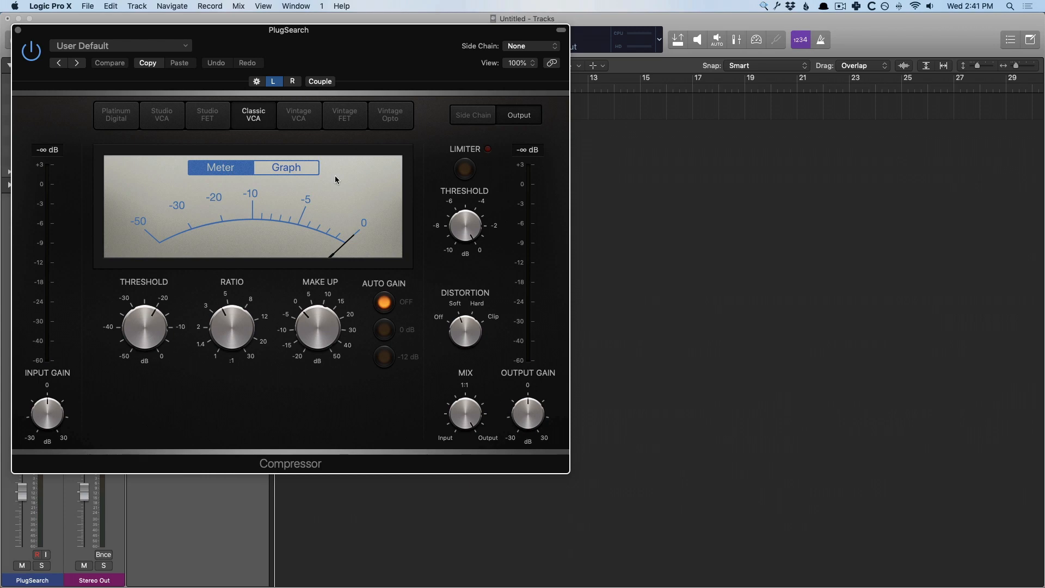
mouse_move(196, 152)
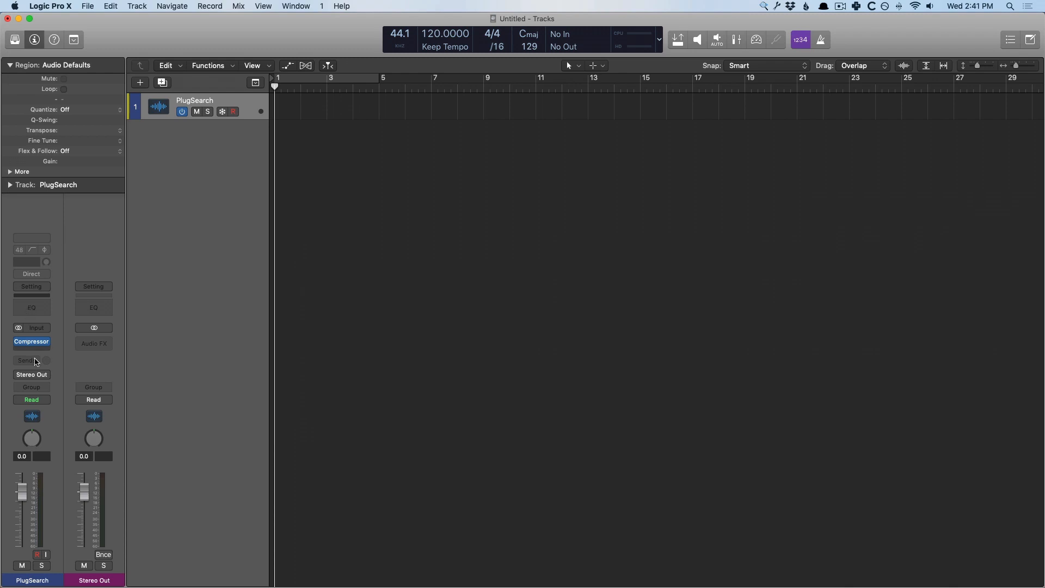
Remove the Compressor insert and show the empty PlugSearch category in Plug-In Manager
left_click(31, 341)
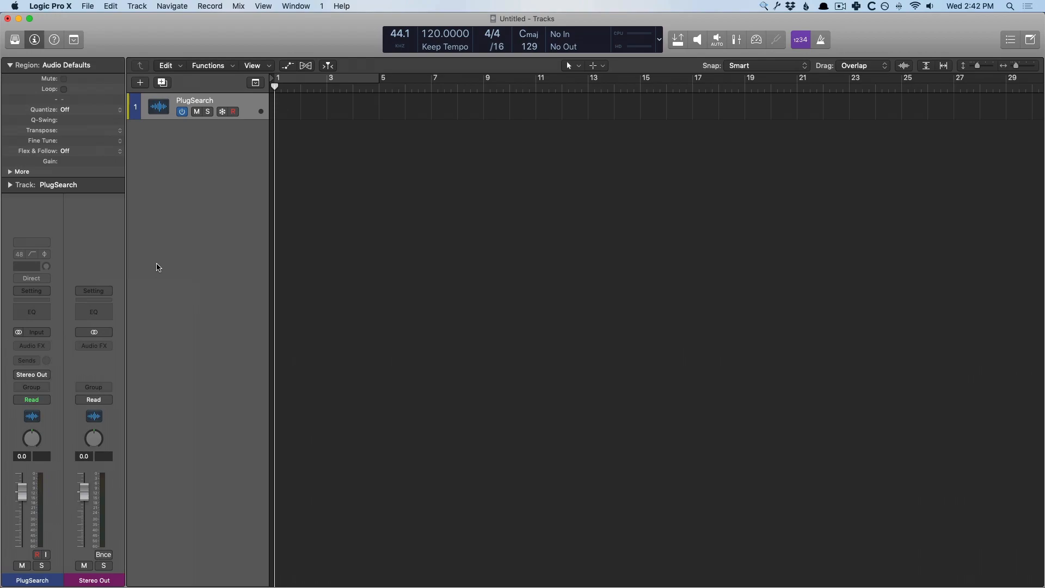
left_click(50, 7)
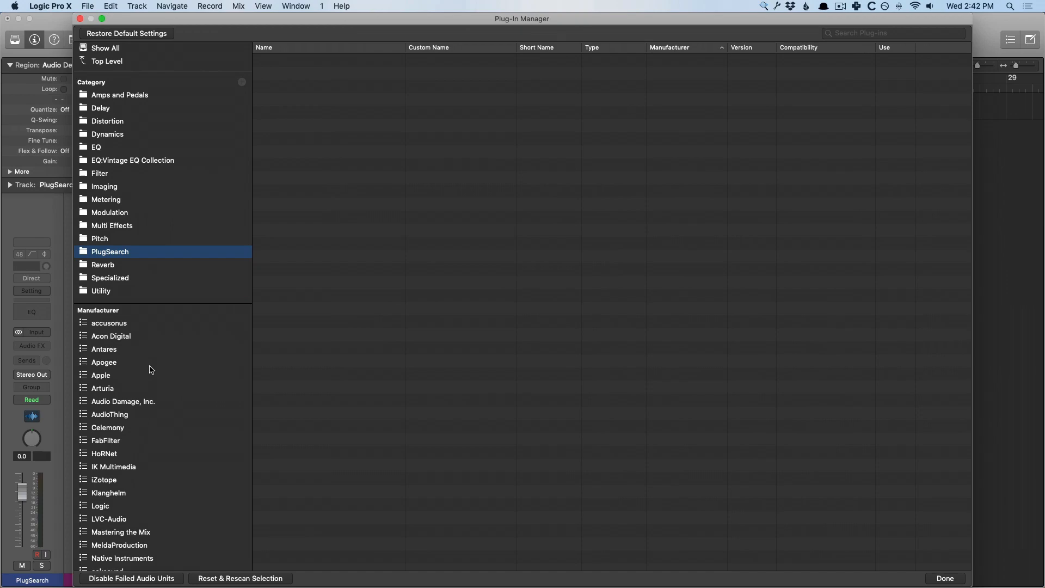
Show All in Plug-In Manager, close it, and reopen the PlugSearch list with Compressor first
left_click(105, 47)
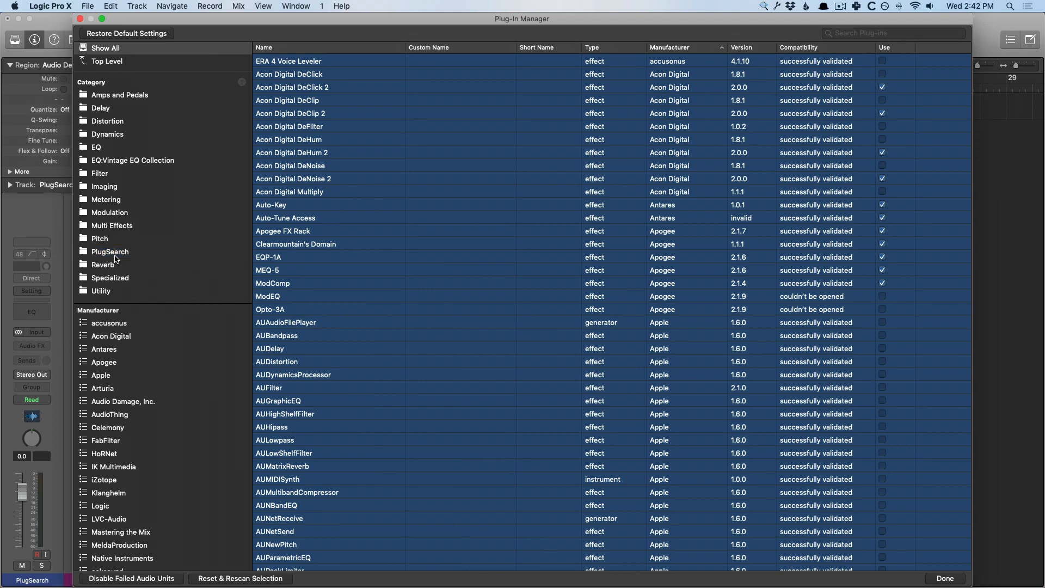
left_click(109, 254)
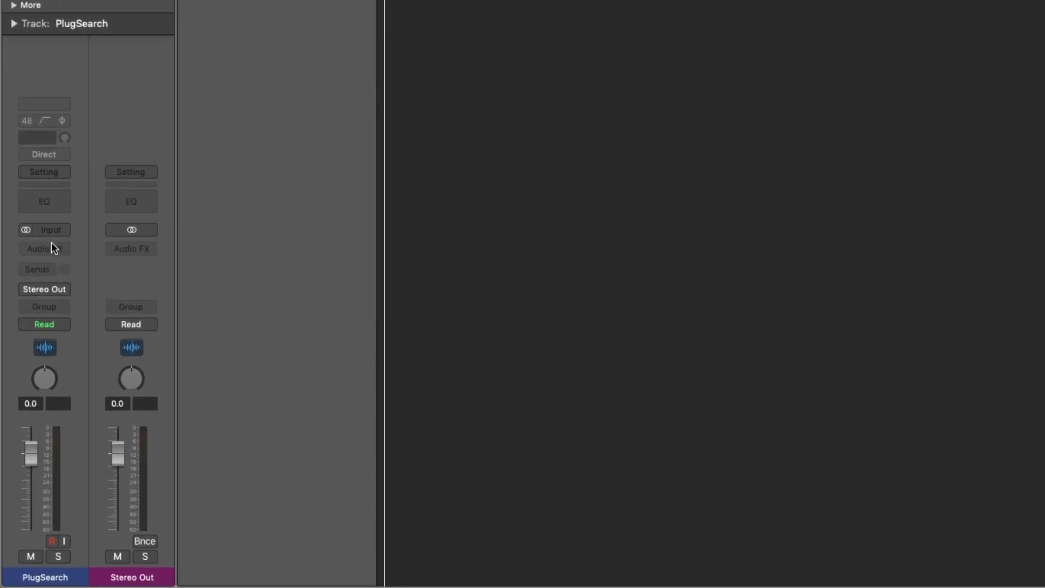
left_click(44, 249)
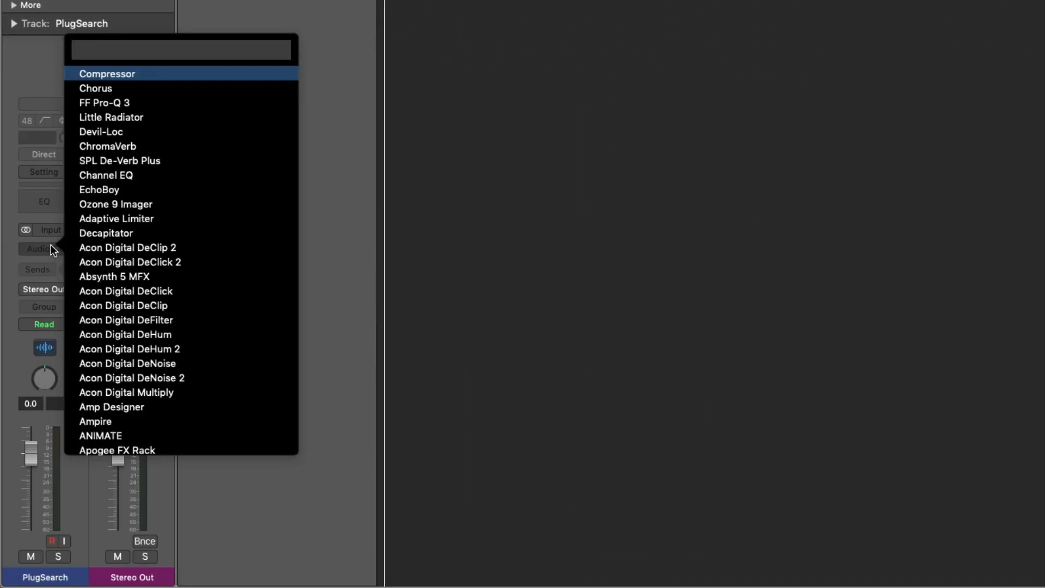